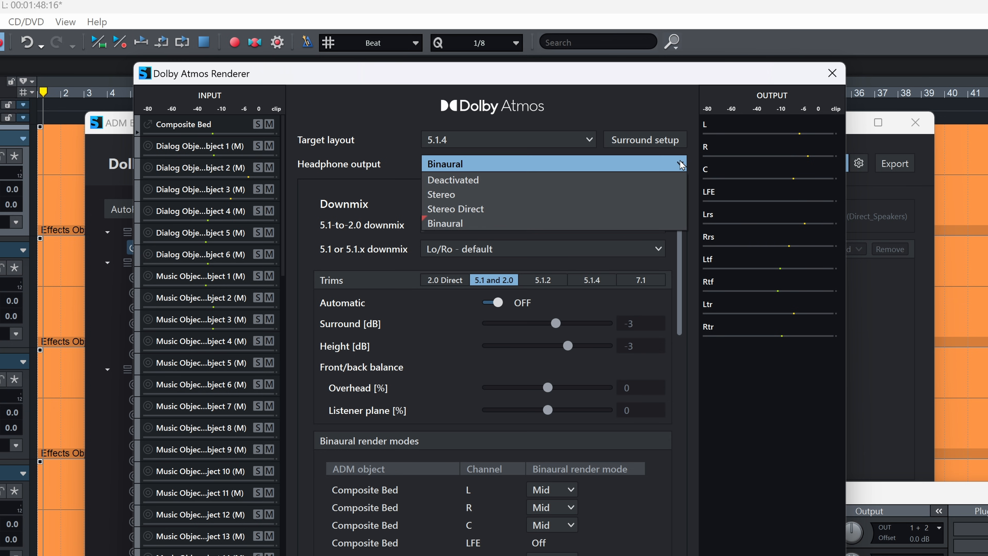
- Activate ADM authoring in the ADM Editor with Dolby Atmos format at 48000 Hz
{"action": "left_click", "coordinate": [830, 73]}
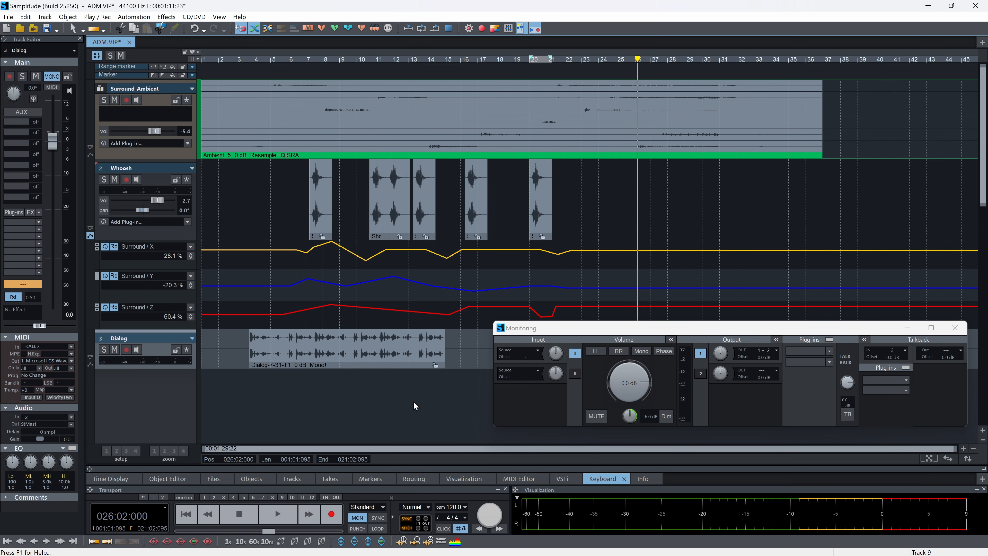
{"action": "mouse_move", "coordinate": [413, 407]}
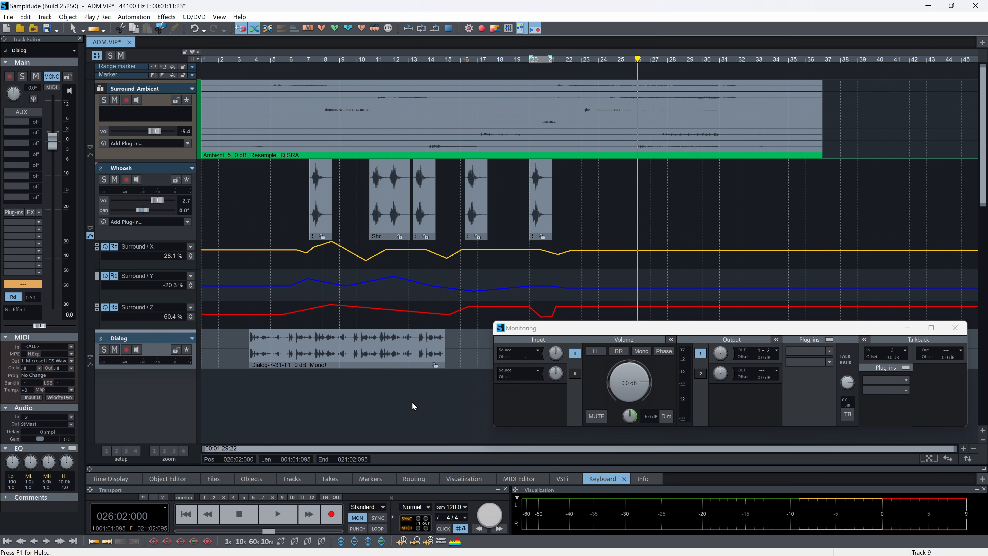
{"action": "left_click", "coordinate": [219, 17]}
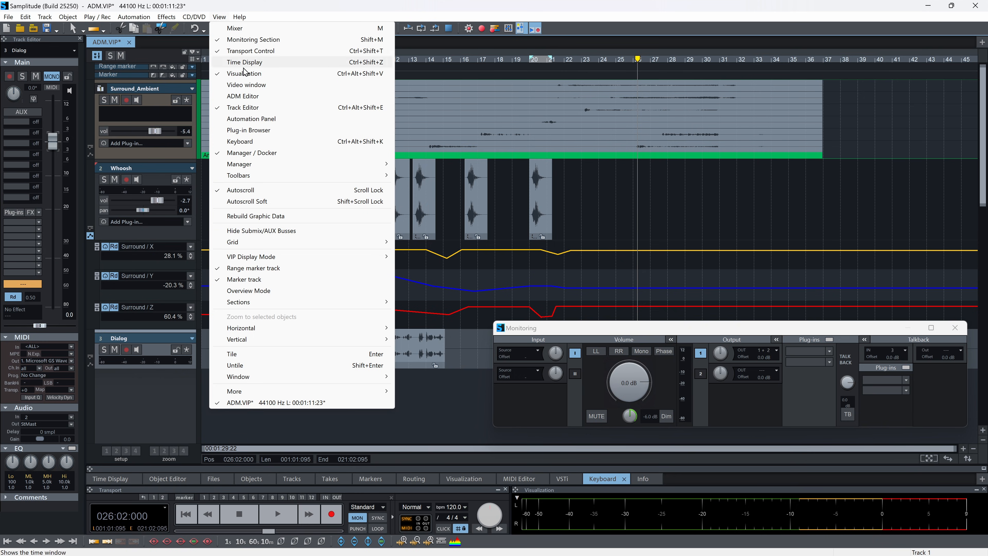
{"action": "left_click", "coordinate": [242, 95]}
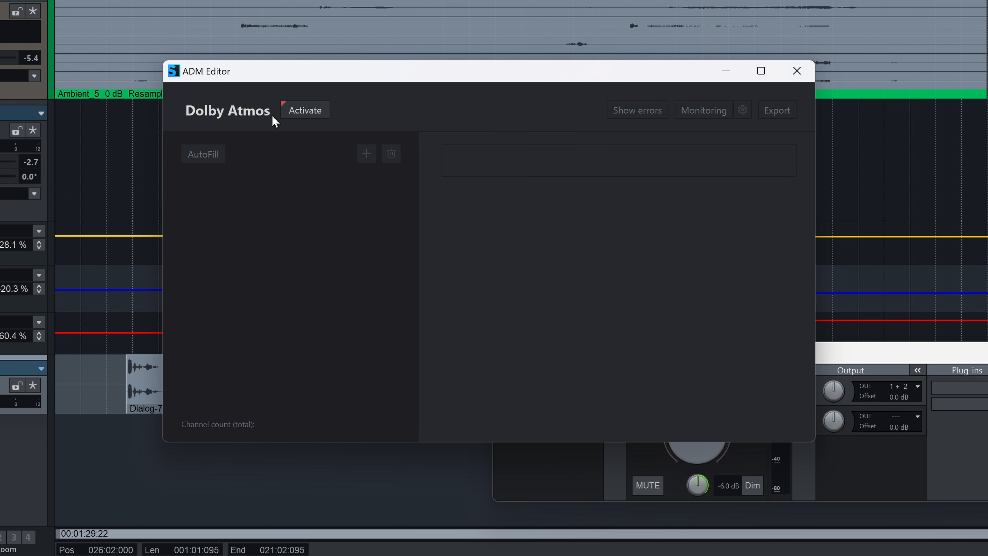
{"action": "left_click", "coordinate": [304, 110]}
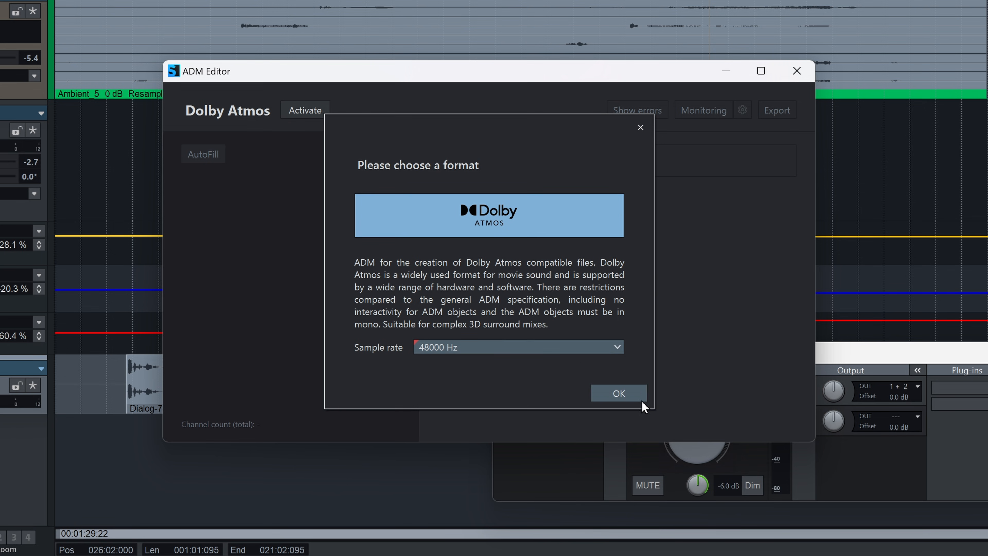
{"action": "left_click", "coordinate": [617, 393]}
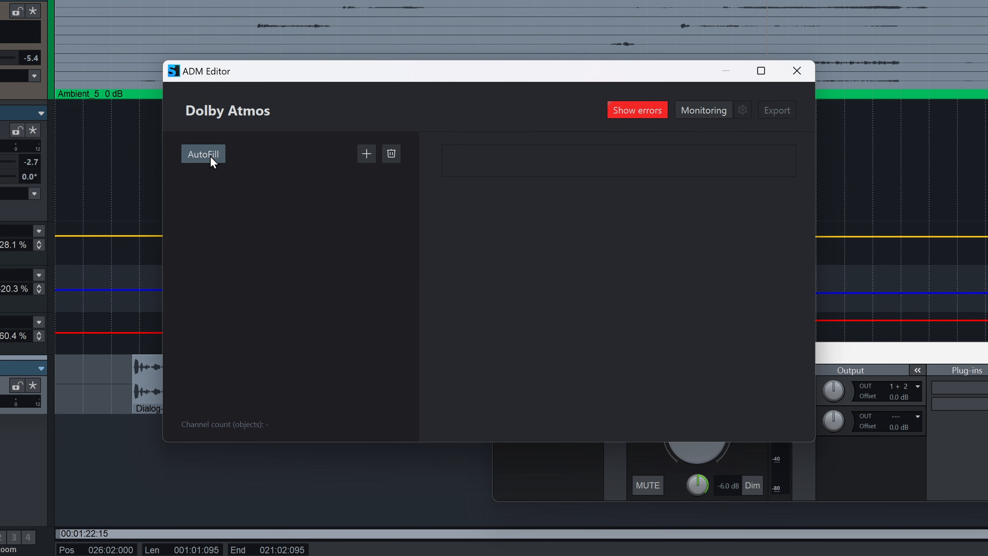
- AutoFill ADM objects from the tracks, inspect Surround_Ambient's channels, and enable Dolby Atmos monitoring
{"action": "left_click", "coordinate": [203, 153]}
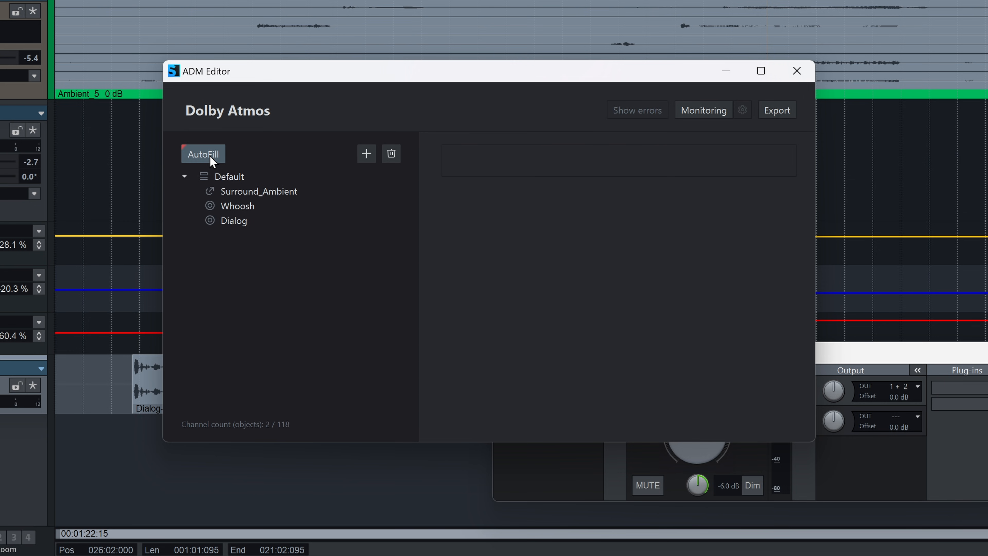
{"action": "mouse_move", "coordinate": [252, 197]}
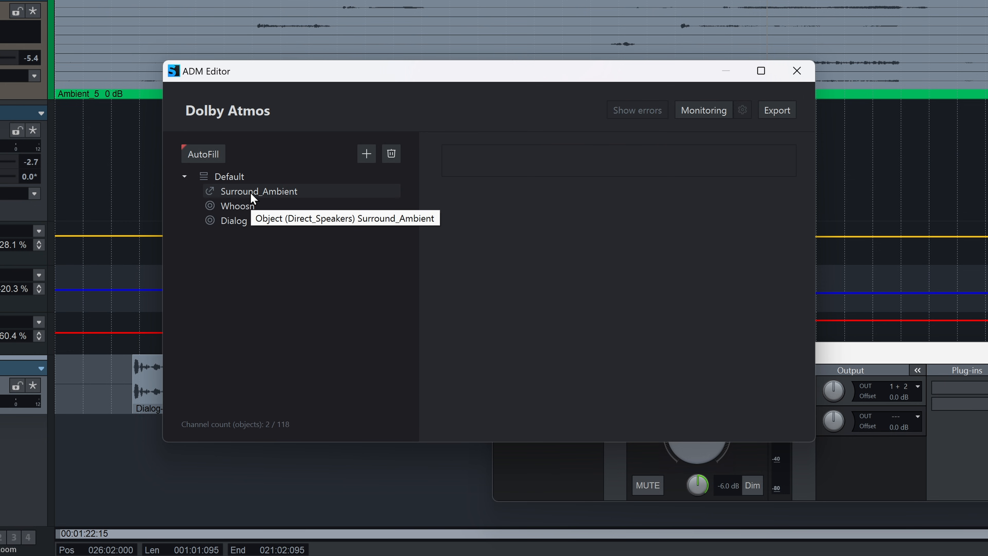
{"action": "left_click", "coordinate": [258, 190]}
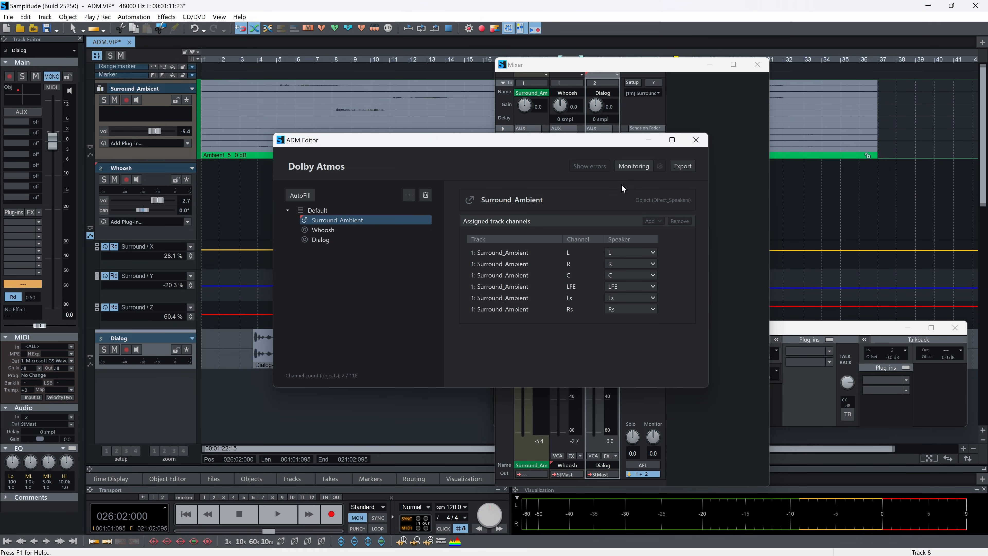
{"action": "mouse_move", "coordinate": [633, 166]}
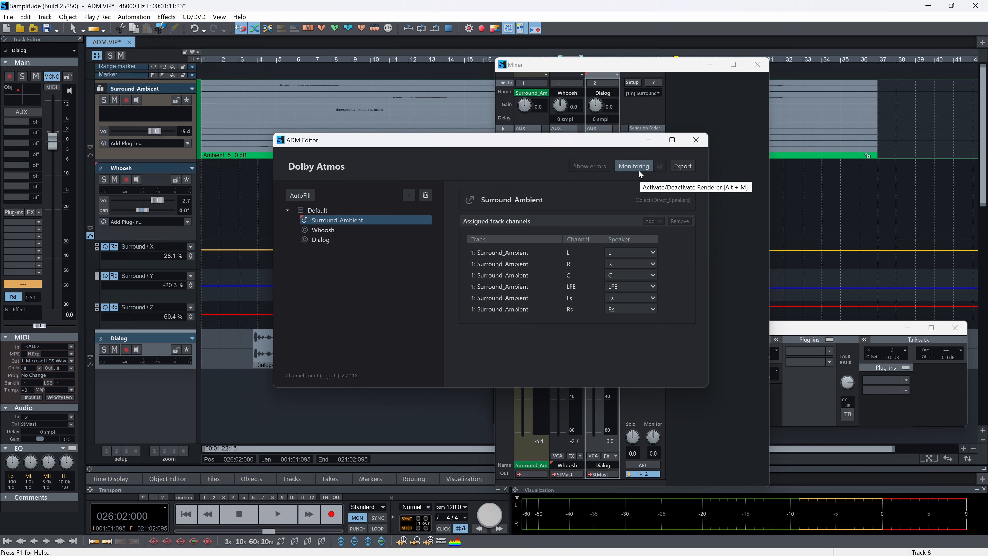
{"action": "left_click", "coordinate": [633, 166]}
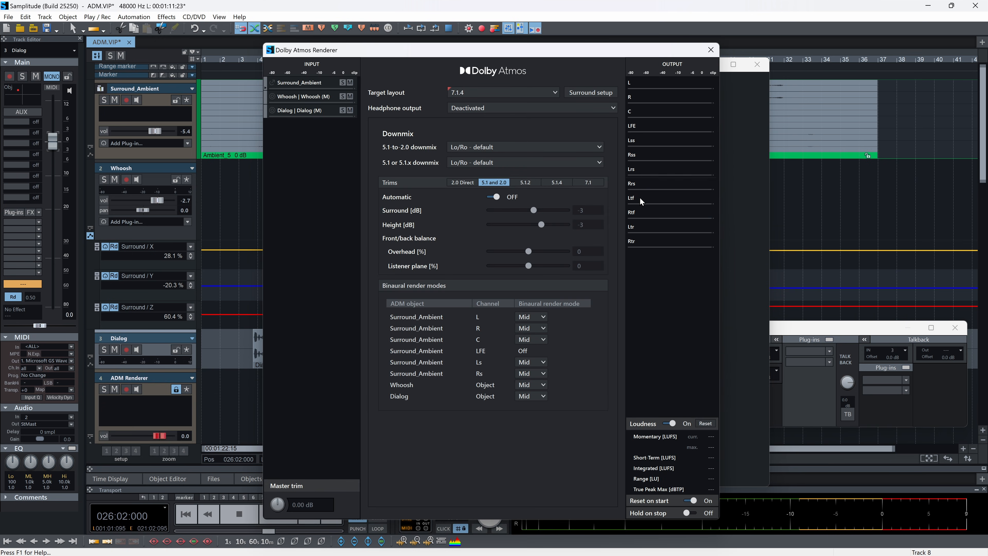
{"action": "mouse_move", "coordinate": [615, 353]}
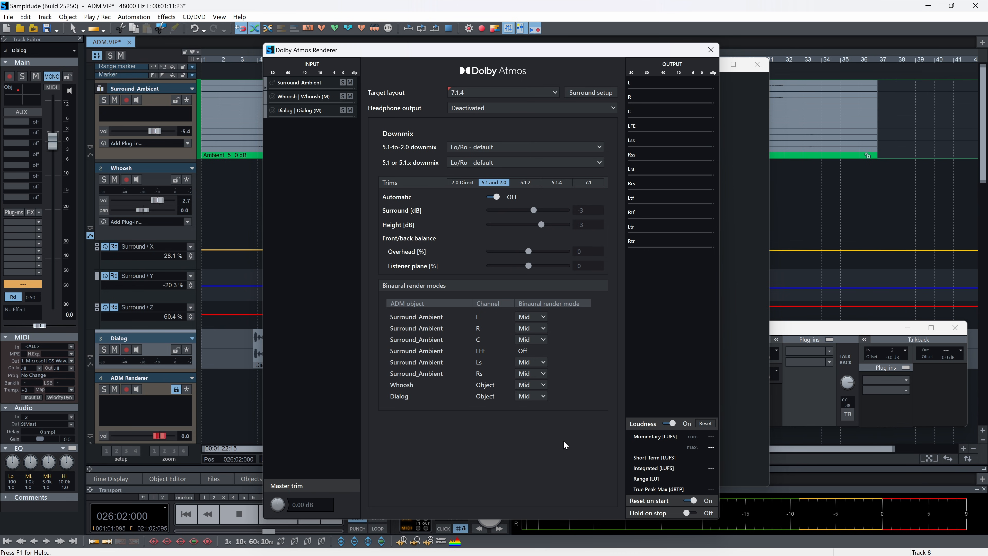
{"action": "mouse_move", "coordinate": [696, 322]}
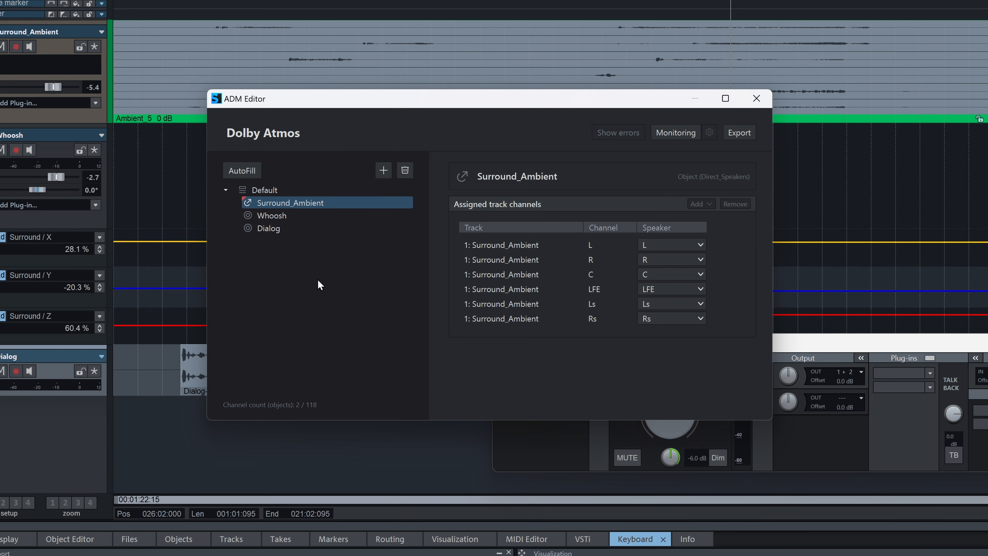
{"action": "mouse_move", "coordinate": [291, 219]}
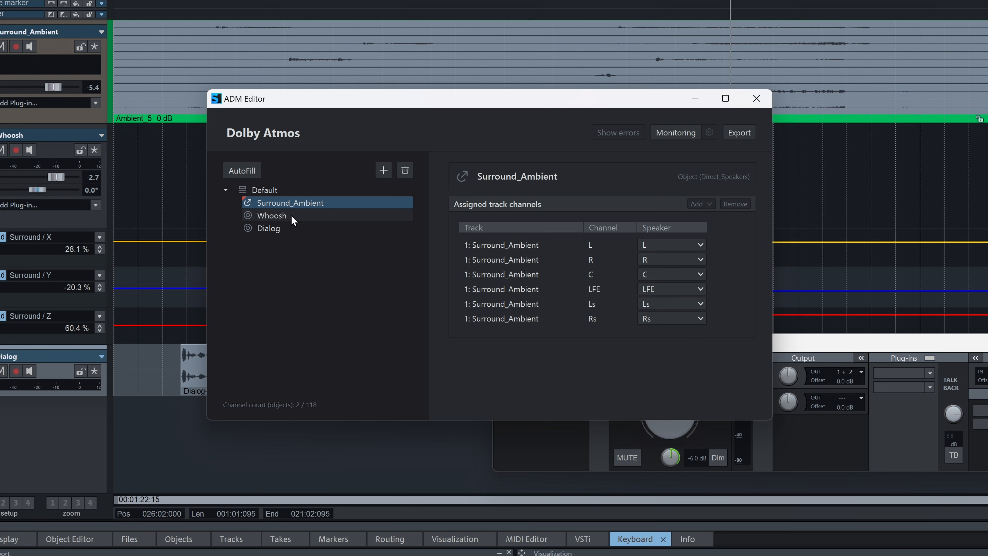
{"action": "left_click", "coordinate": [270, 215]}
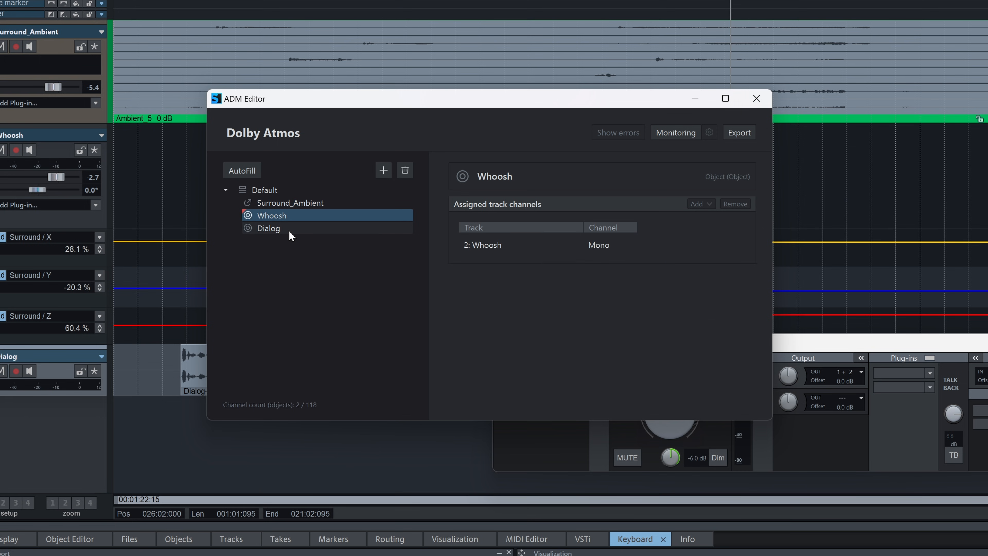
{"action": "left_click", "coordinate": [268, 228]}
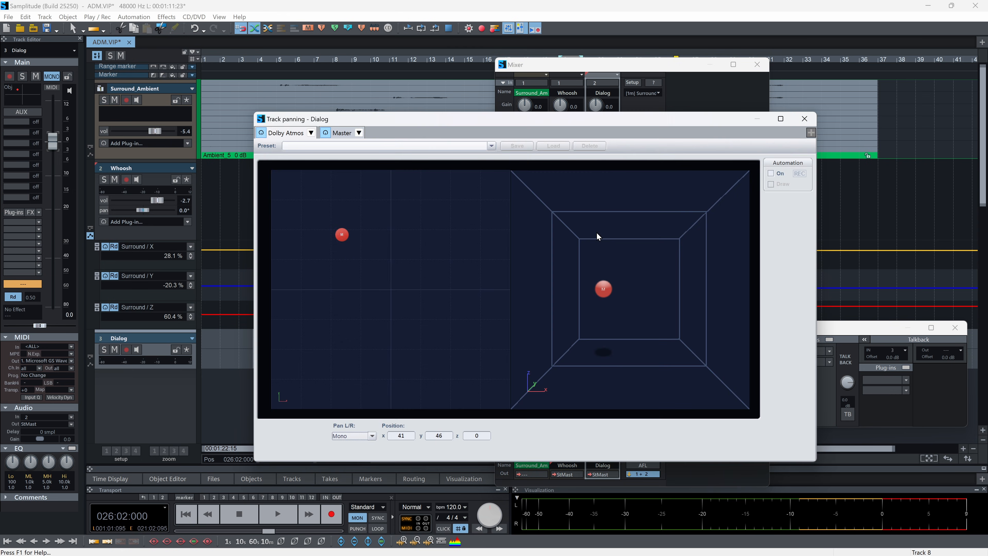
{"action": "left_click_drag", "start_coordinate": [603, 288], "coordinate": [400, 330]}
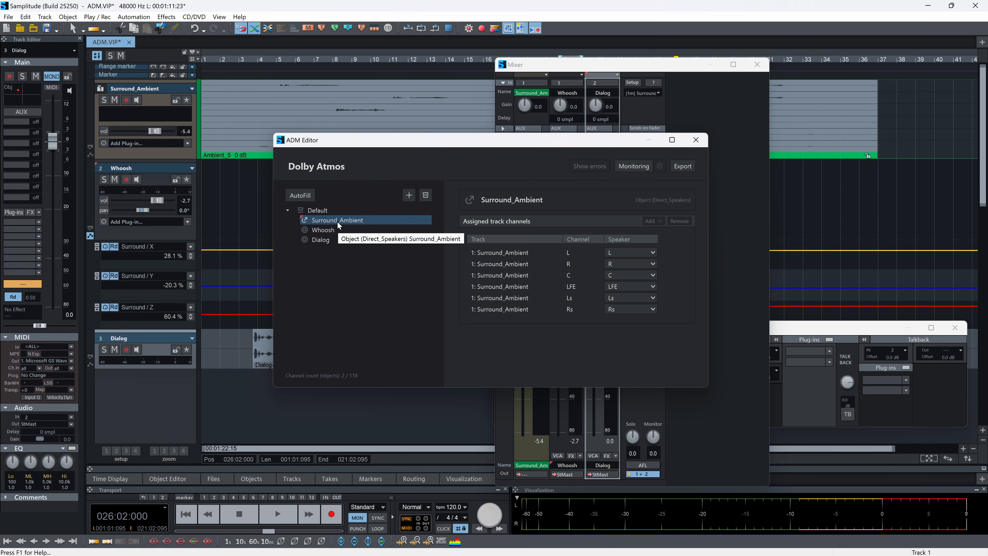
{"action": "mouse_move", "coordinate": [443, 303]}
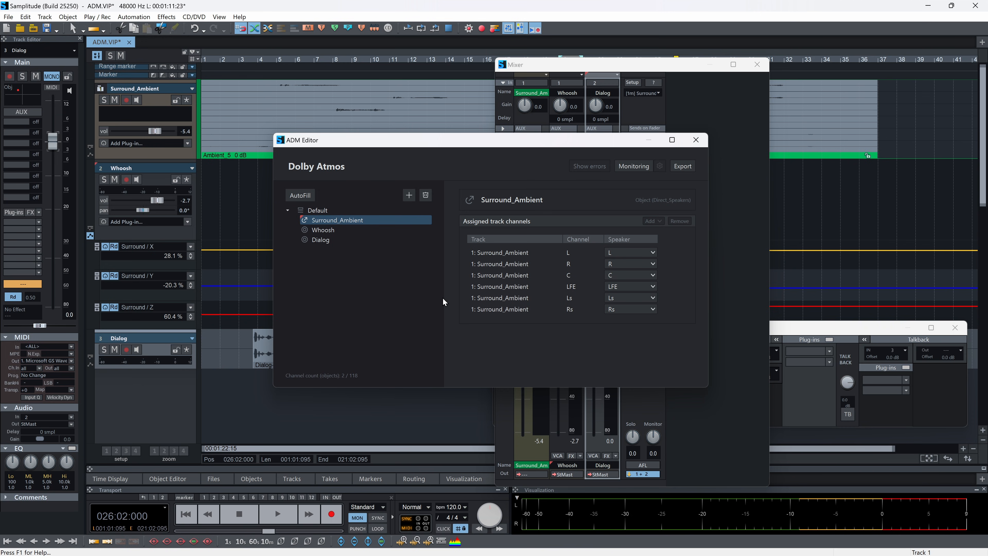
- Bring up the ADM export (Dolby Atmos) dialog with Time selection set to Complete project
{"action": "left_click", "coordinate": [682, 166]}
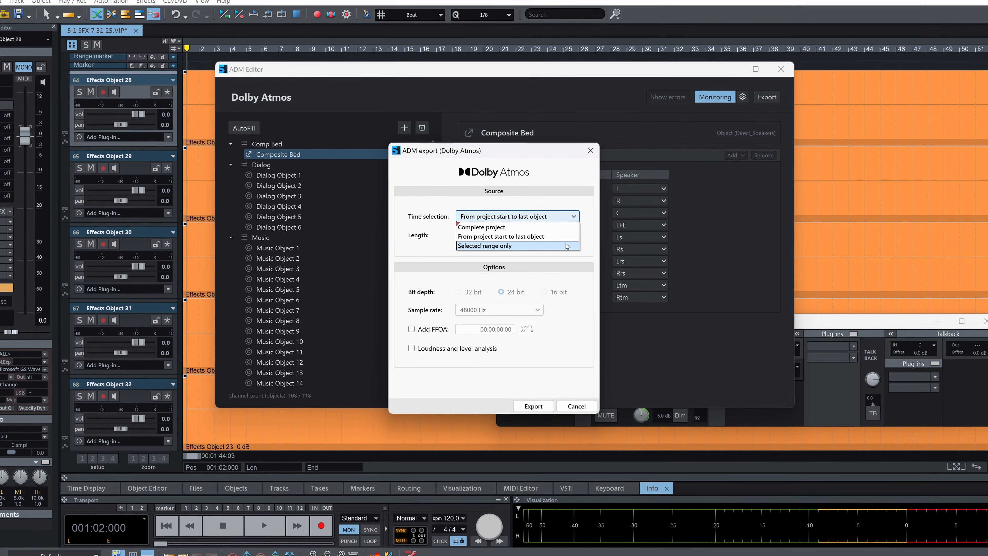
{"action": "left_click", "coordinate": [480, 227]}
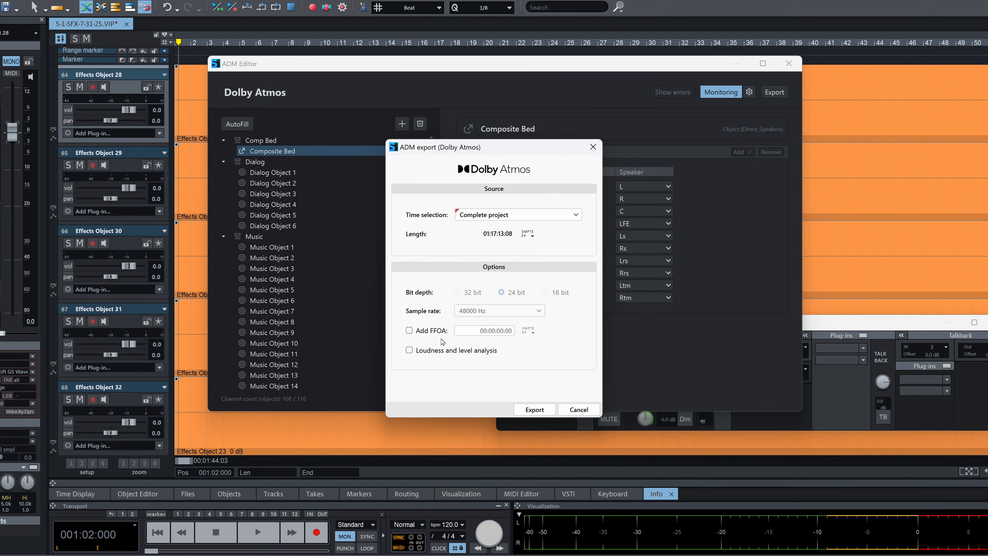
{"action": "left_click", "coordinate": [408, 331]}
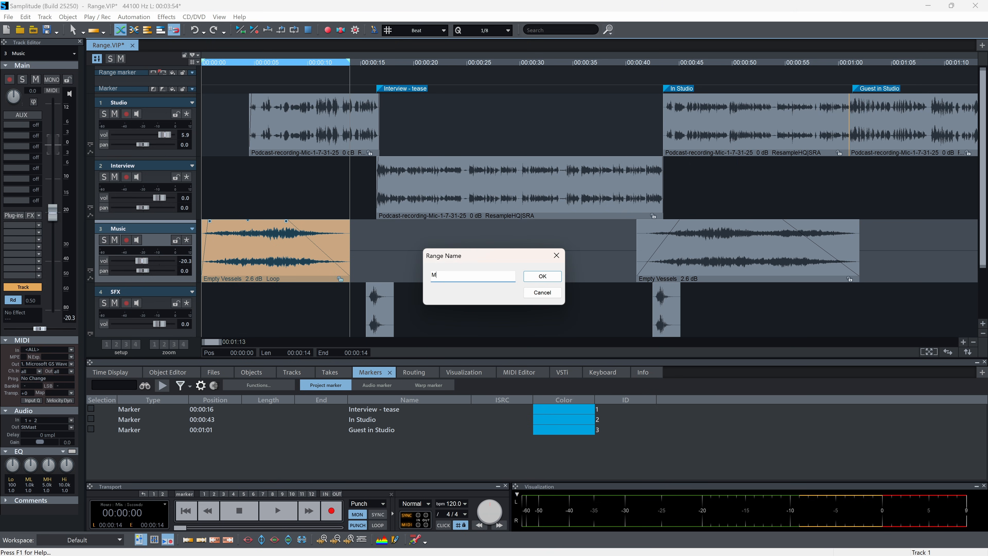
- Name the new range markers Music A, Music B and Clean feed
{"action": "left_click", "coordinate": [541, 276]}
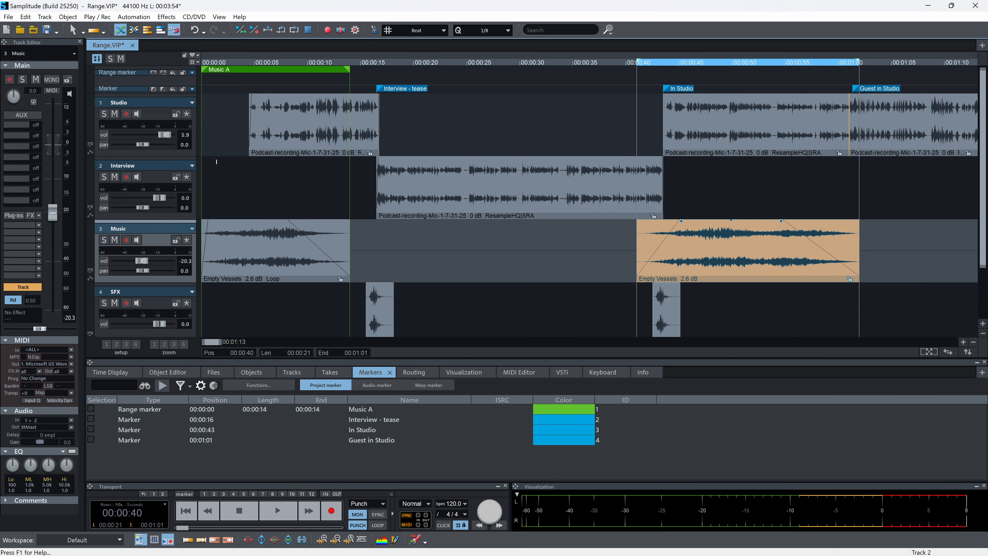
{"action": "left_click", "coordinate": [161, 73]}
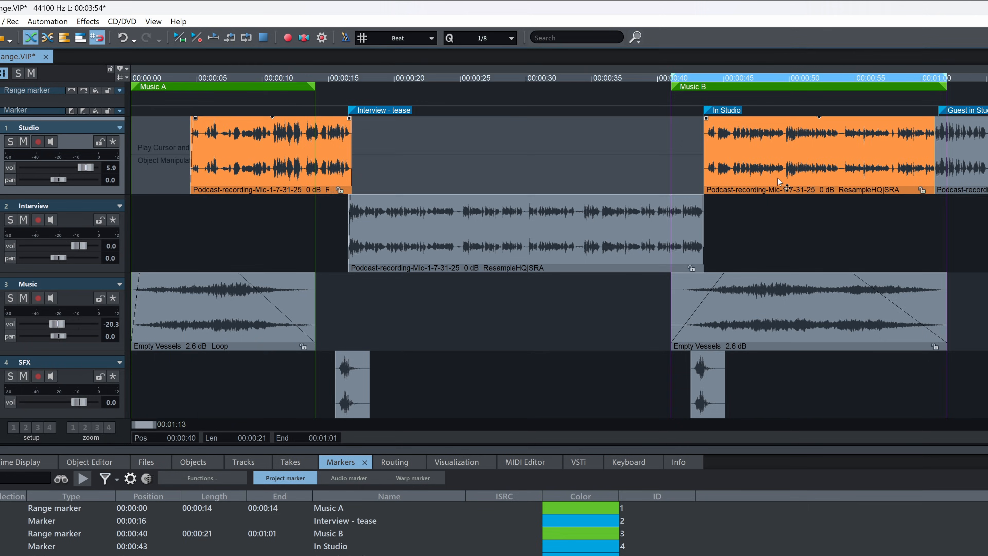
{"action": "type", "text": "Clean"}
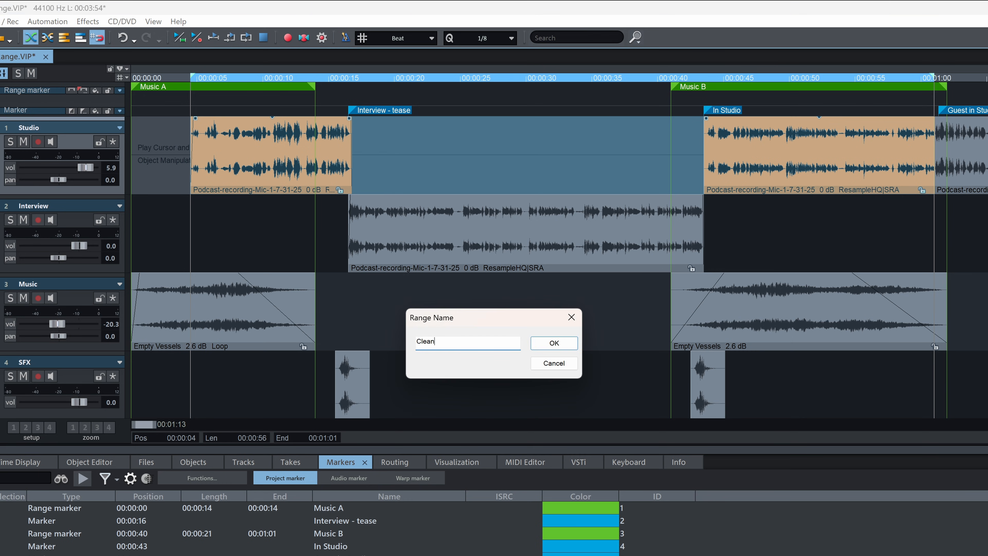
{"action": "left_click", "coordinate": [552, 342]}
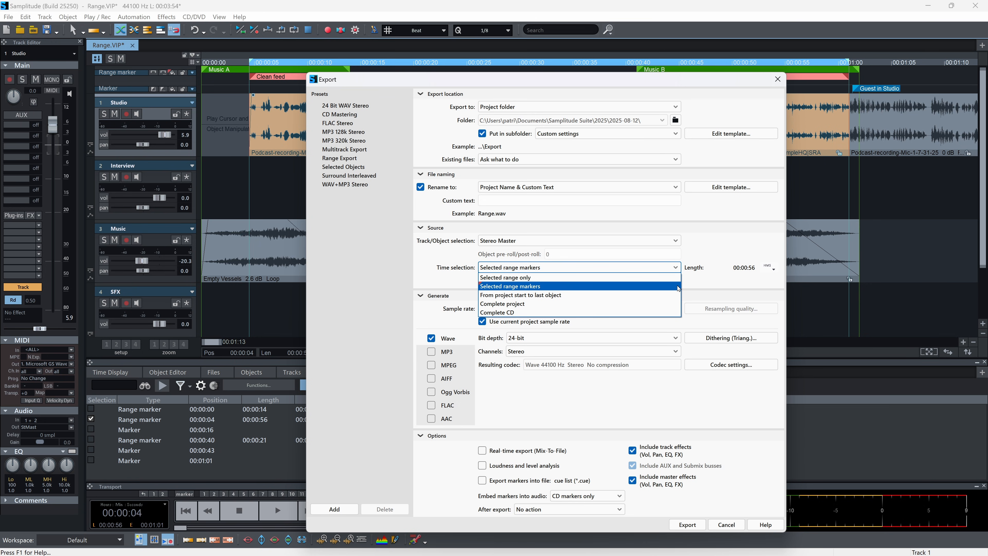
- Limit export to selected range markers, then export the marker list to Range_marker.csv and load it as a table
{"action": "left_click", "coordinate": [514, 286]}
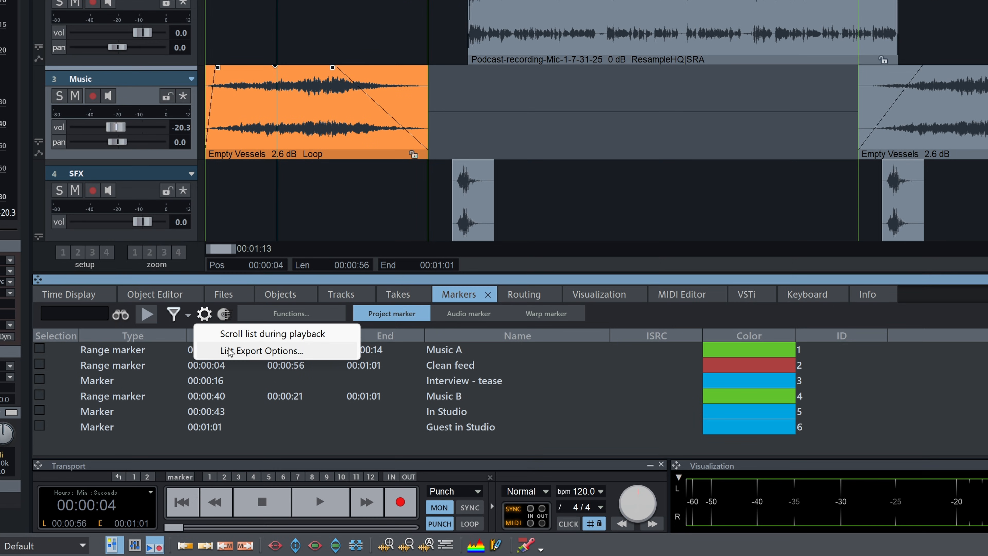
{"action": "left_click", "coordinate": [261, 351]}
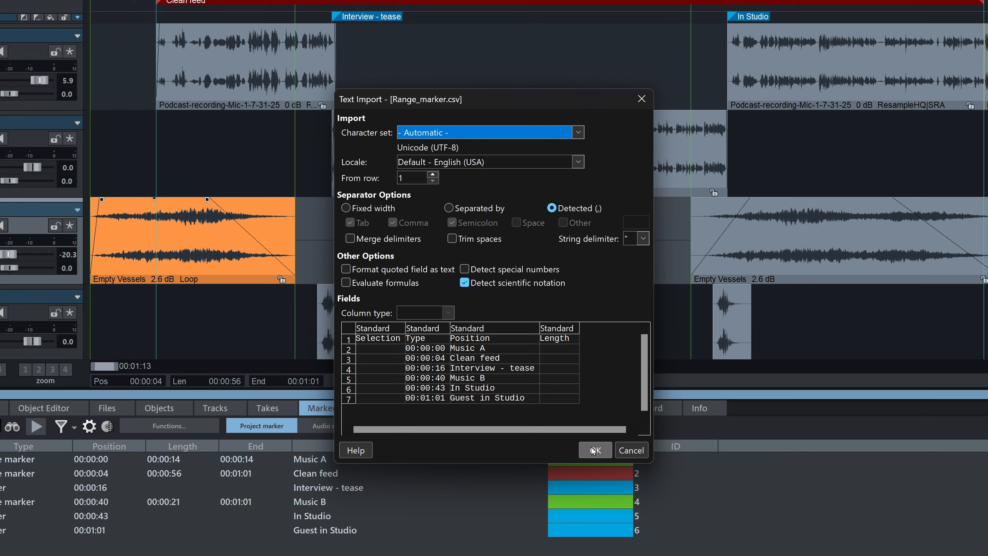
{"action": "left_click", "coordinate": [593, 449]}
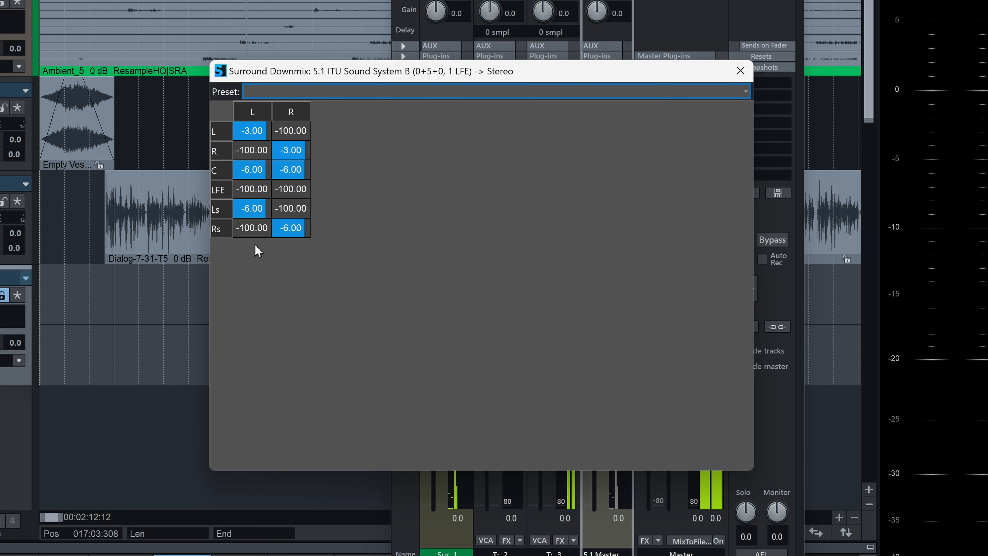
- Show the Surround Downmix L/R level matrix for the 5.1 master
{"action": "left_click", "coordinate": [740, 71]}
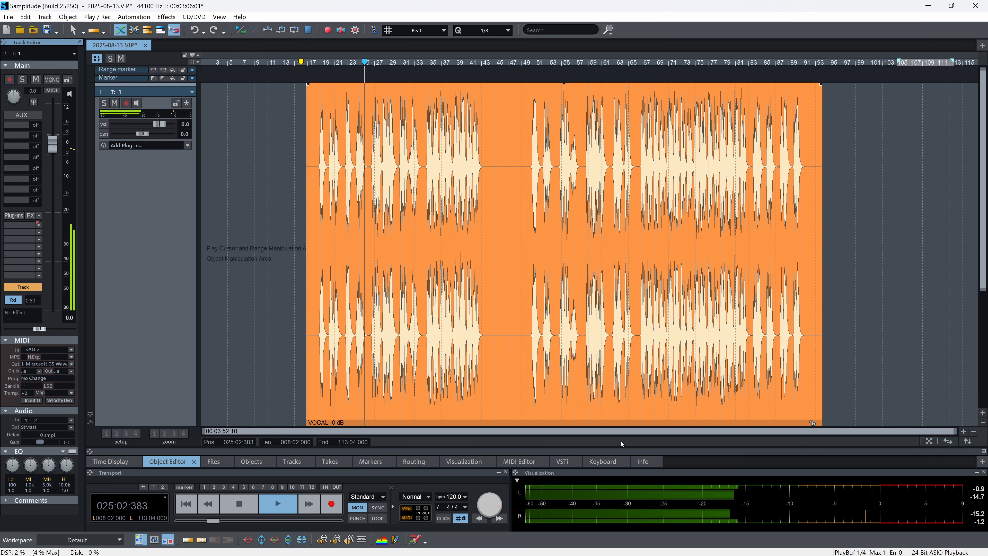
- Add Melodyne from the Plug-in Browser to the VOCAL track's effect slot and split the vocal object
{"action": "right_click", "coordinate": [22, 184]}
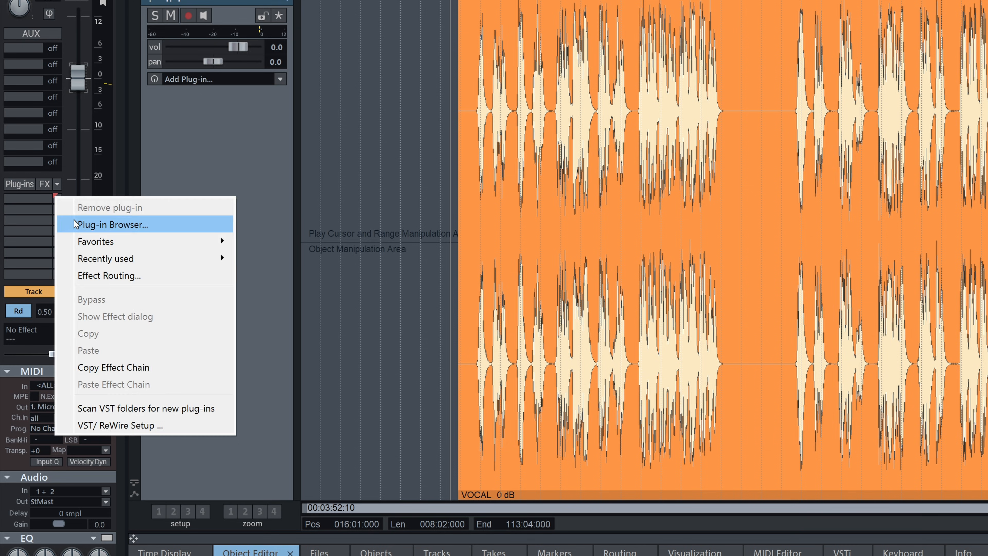
{"action": "left_click", "coordinate": [112, 224]}
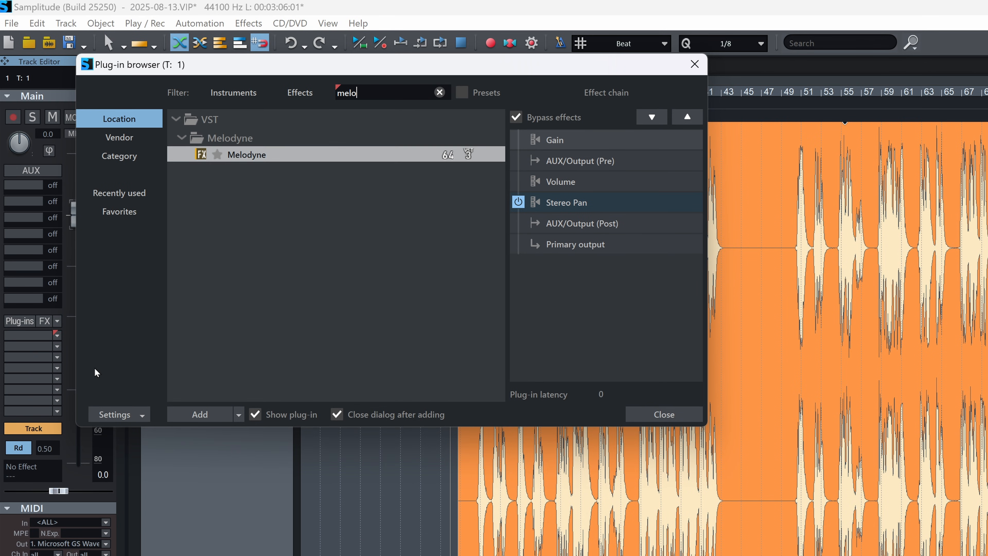
{"action": "left_click", "coordinate": [662, 414]}
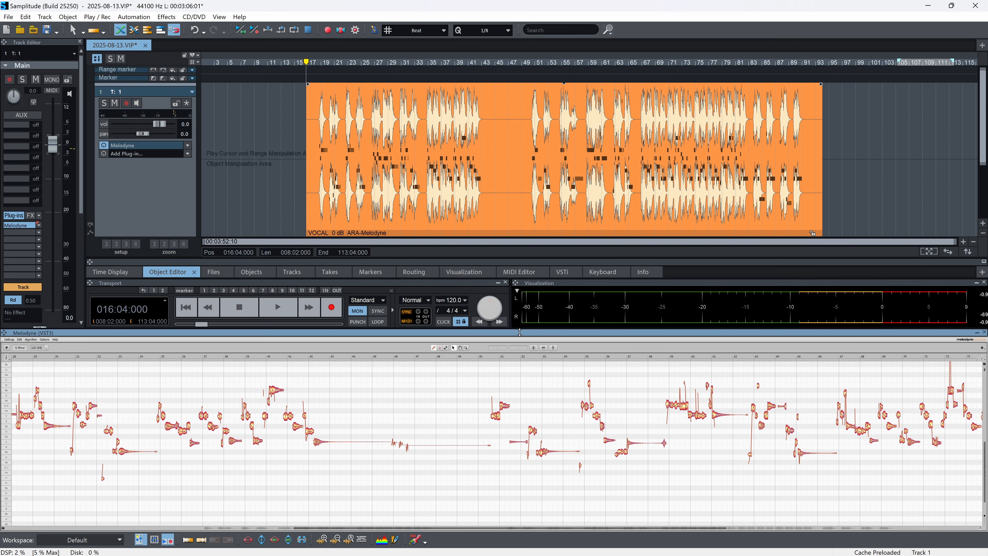
{"action": "left_click", "coordinate": [488, 63]}
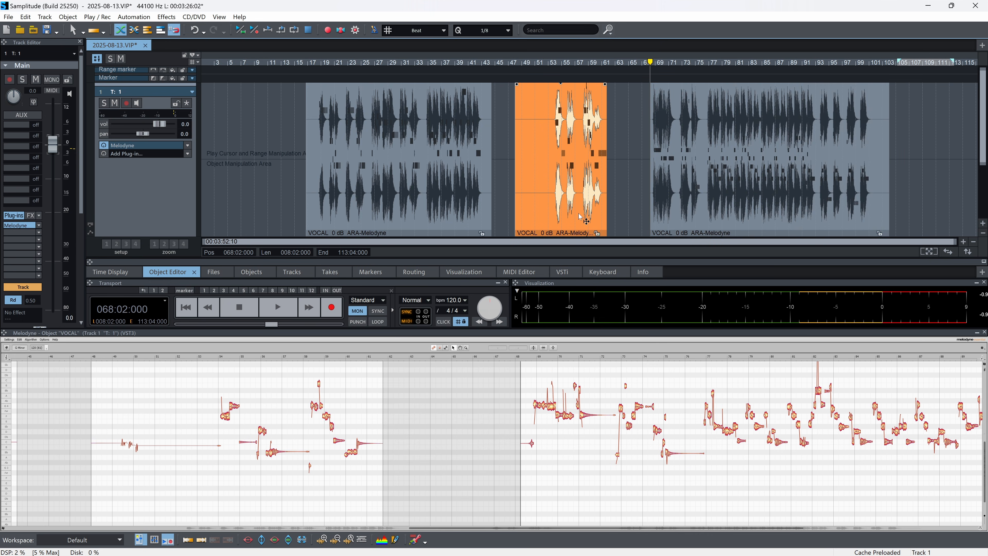
{"action": "mouse_move", "coordinate": [36, 412]}
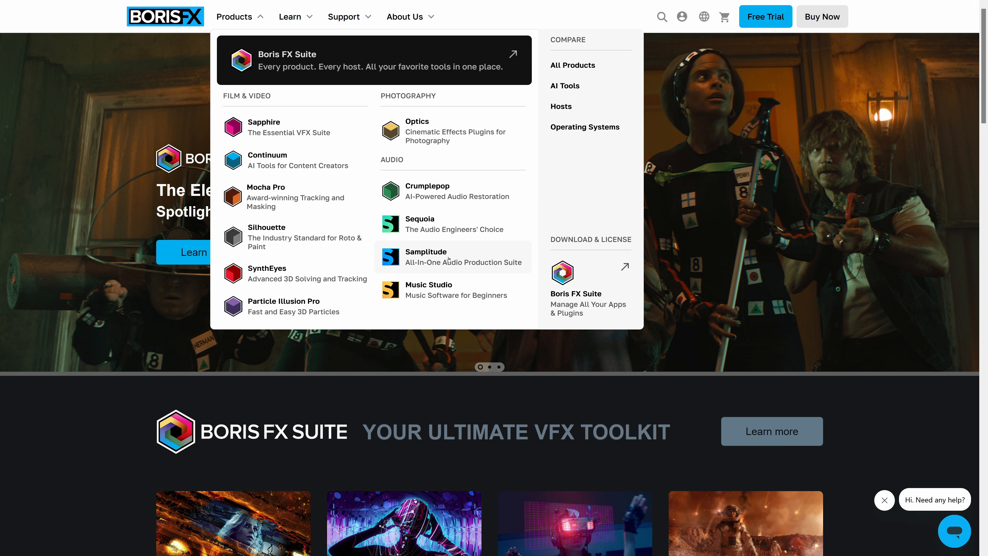
- Go to the Samplitude product page and scroll through What's New down to 4K HDPI support
{"action": "left_click", "coordinate": [425, 257]}
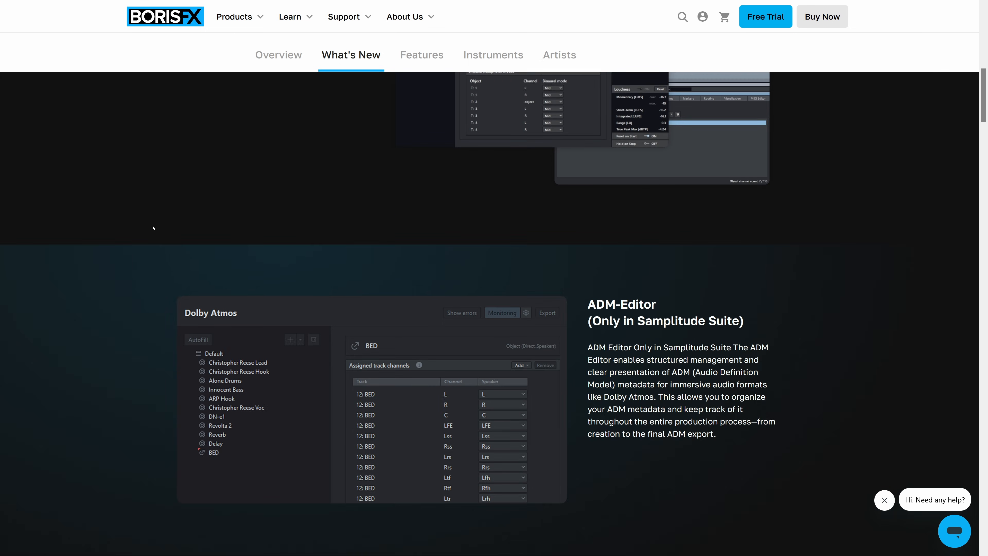
{"action": "scroll", "scroll_direction": "down", "scroll_amount": 3}
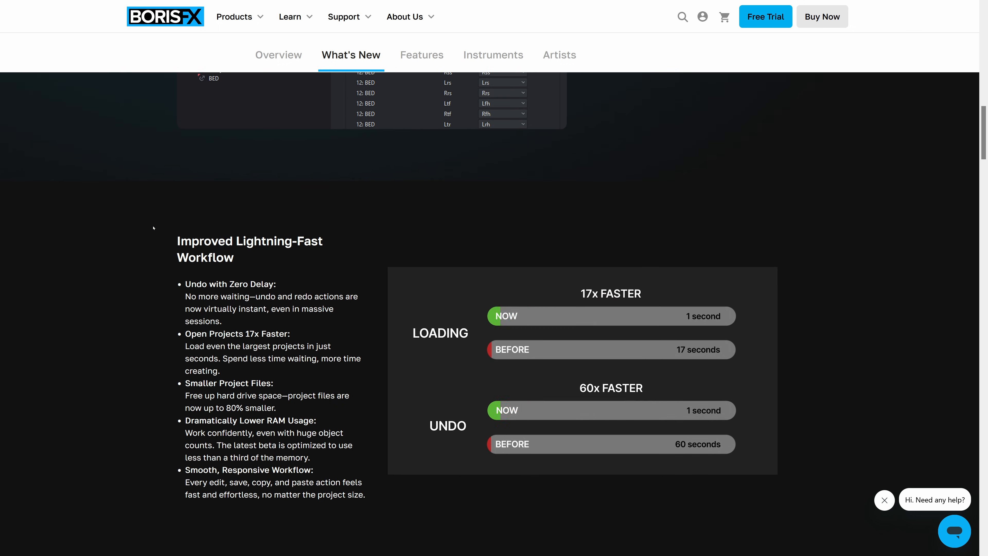
{"action": "scroll", "scroll_direction": "down", "scroll_amount": 3}
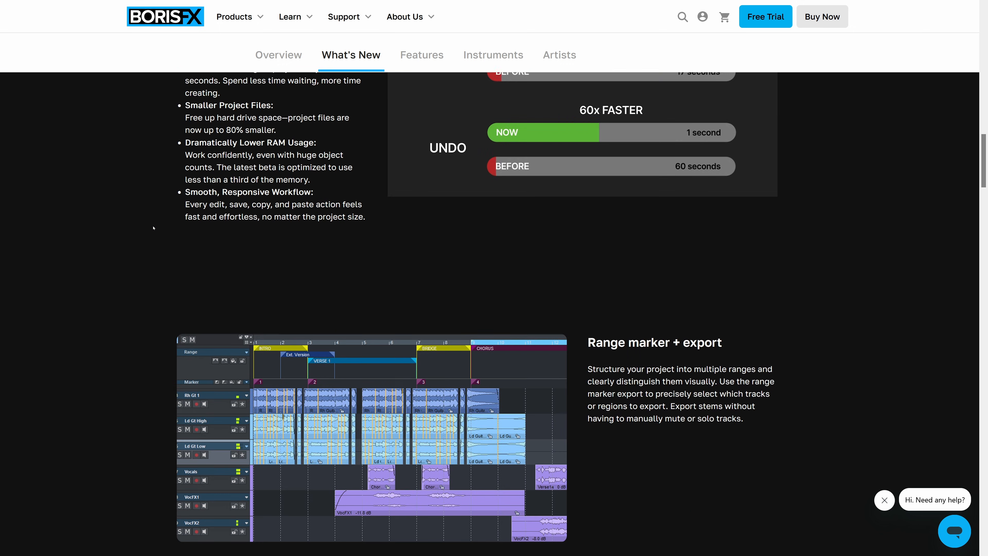
{"action": "scroll", "scroll_direction": "down", "scroll_amount": 3}
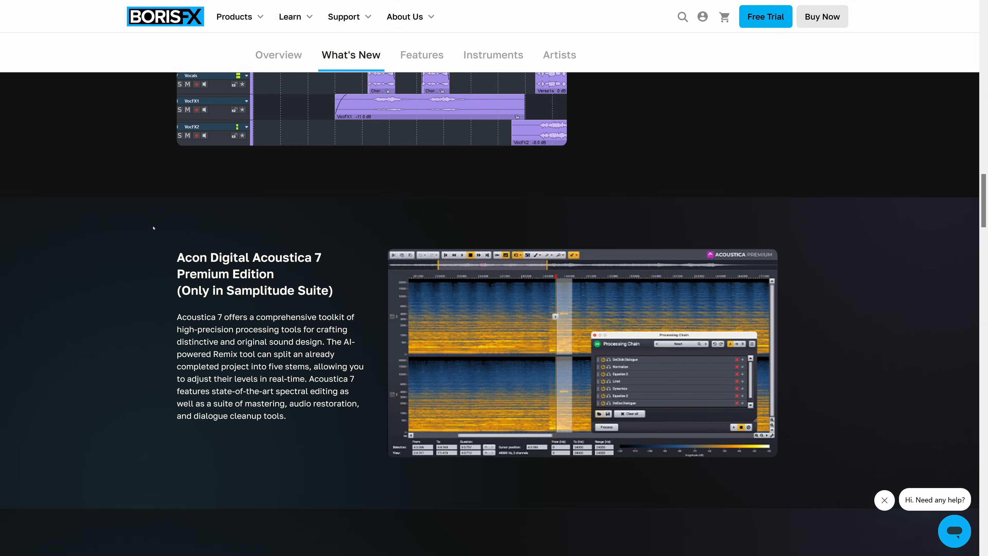
{"action": "scroll", "scroll_direction": "down", "scroll_amount": 3}
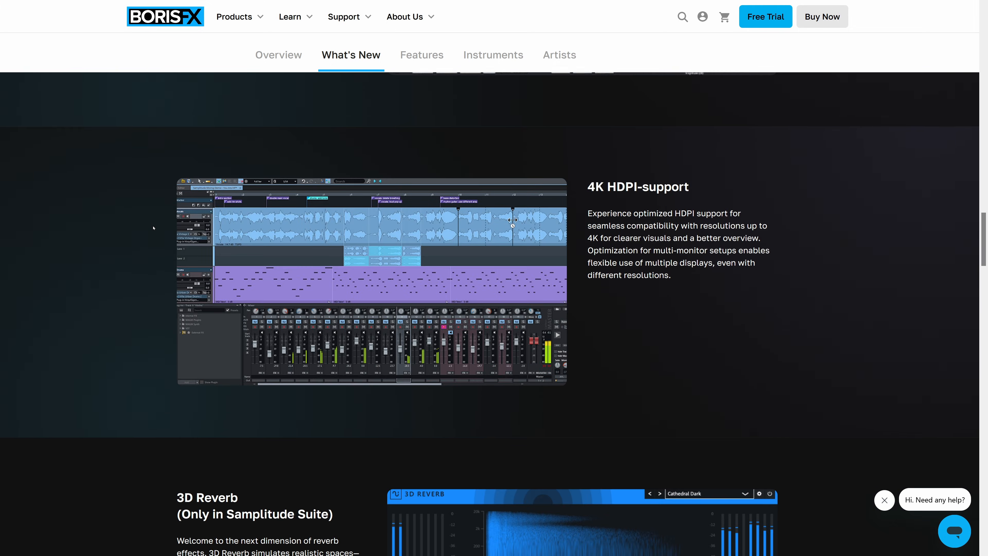